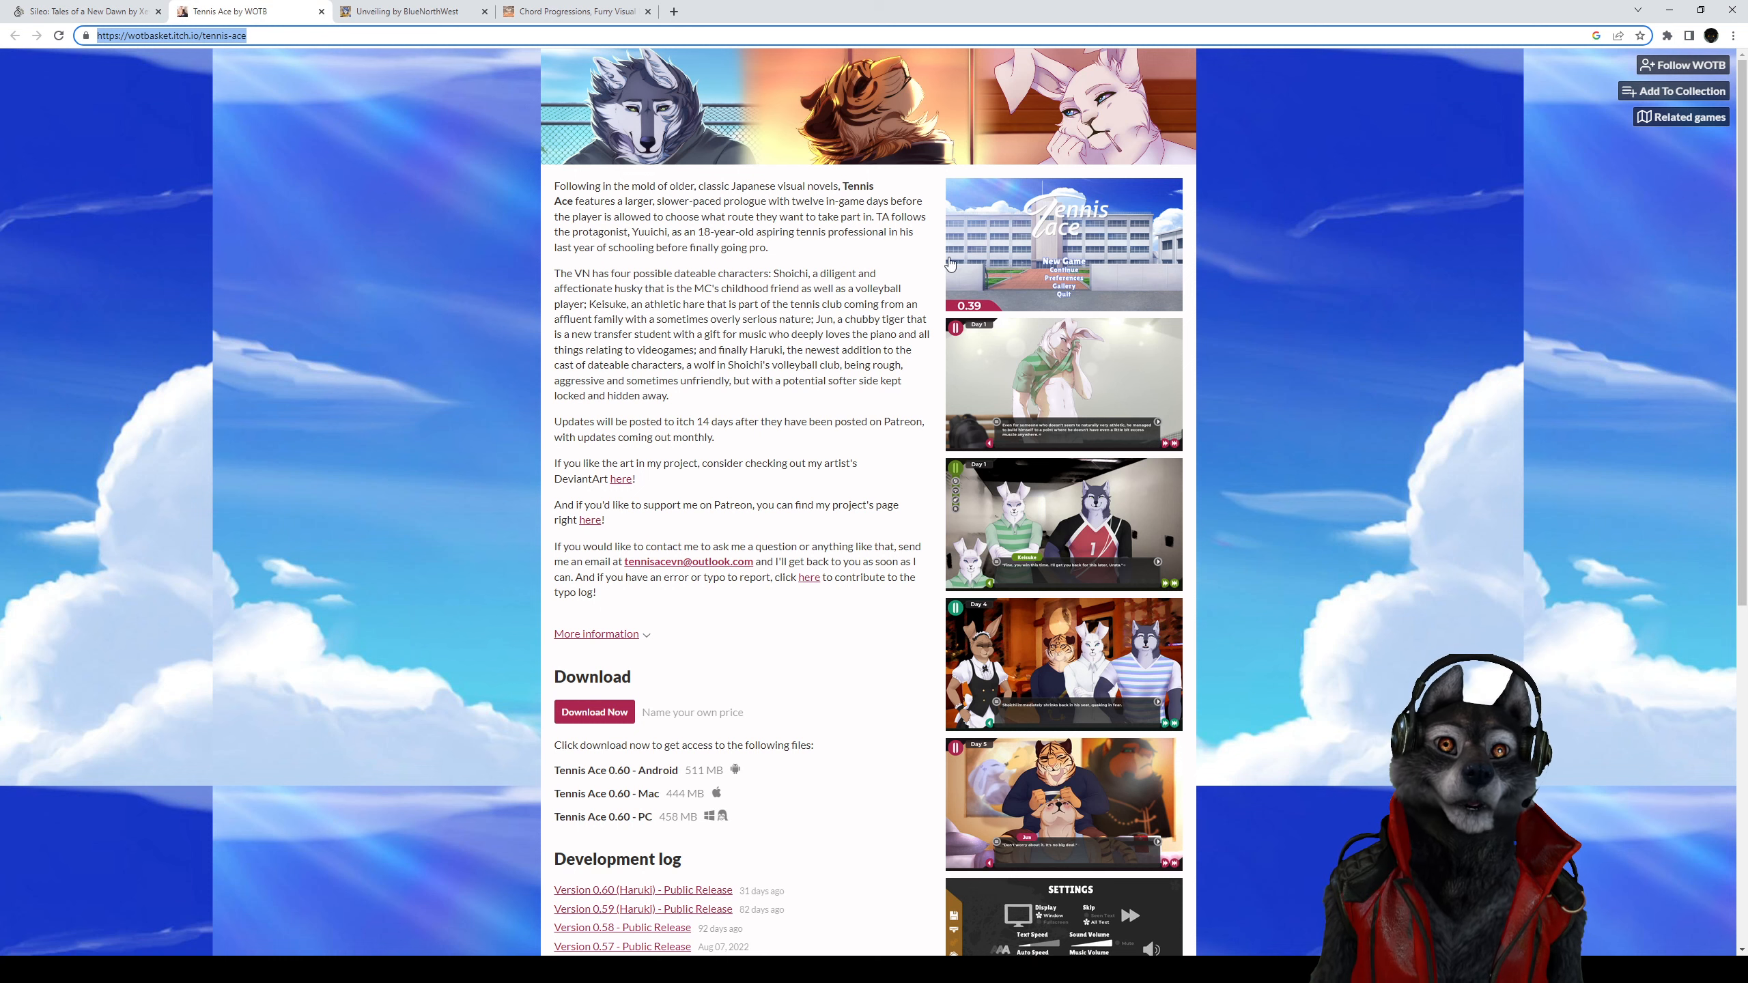
Skim the Tennis Ace page, then switch to the Unveiling browser tab
{"action": "scroll", "scroll_direction": "down", "scroll_amount": 3}
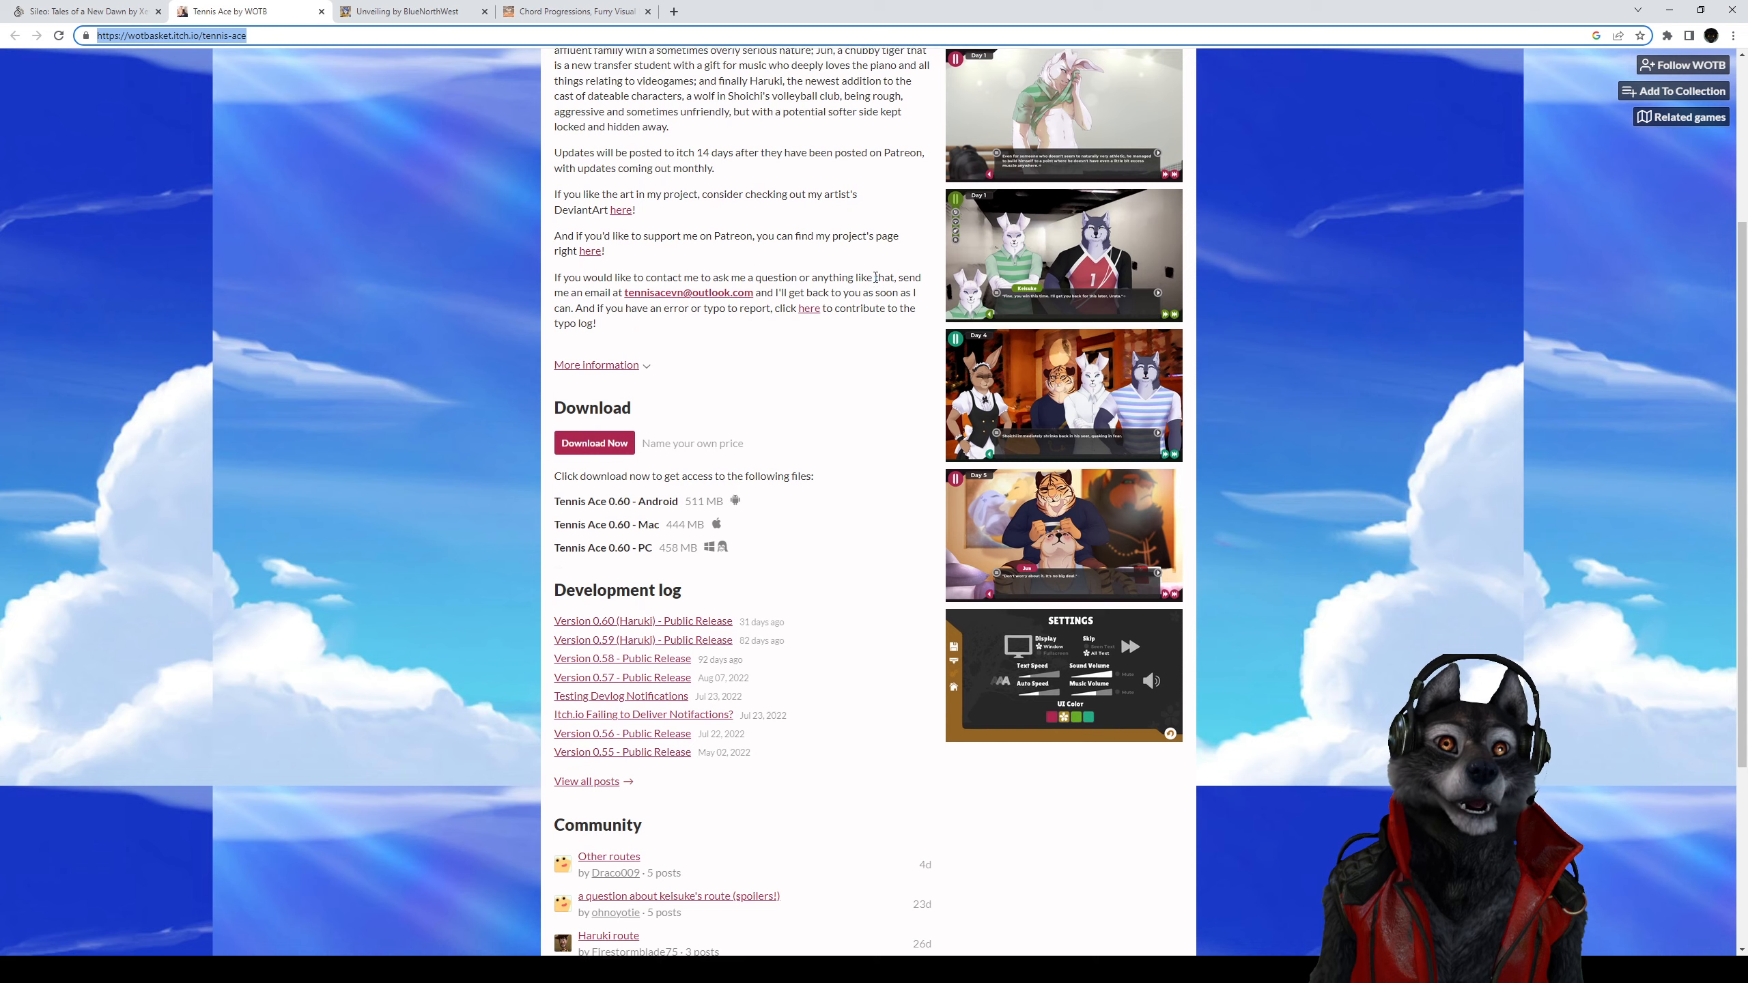
{"action": "scroll", "scroll_direction": "up", "scroll_amount": 3}
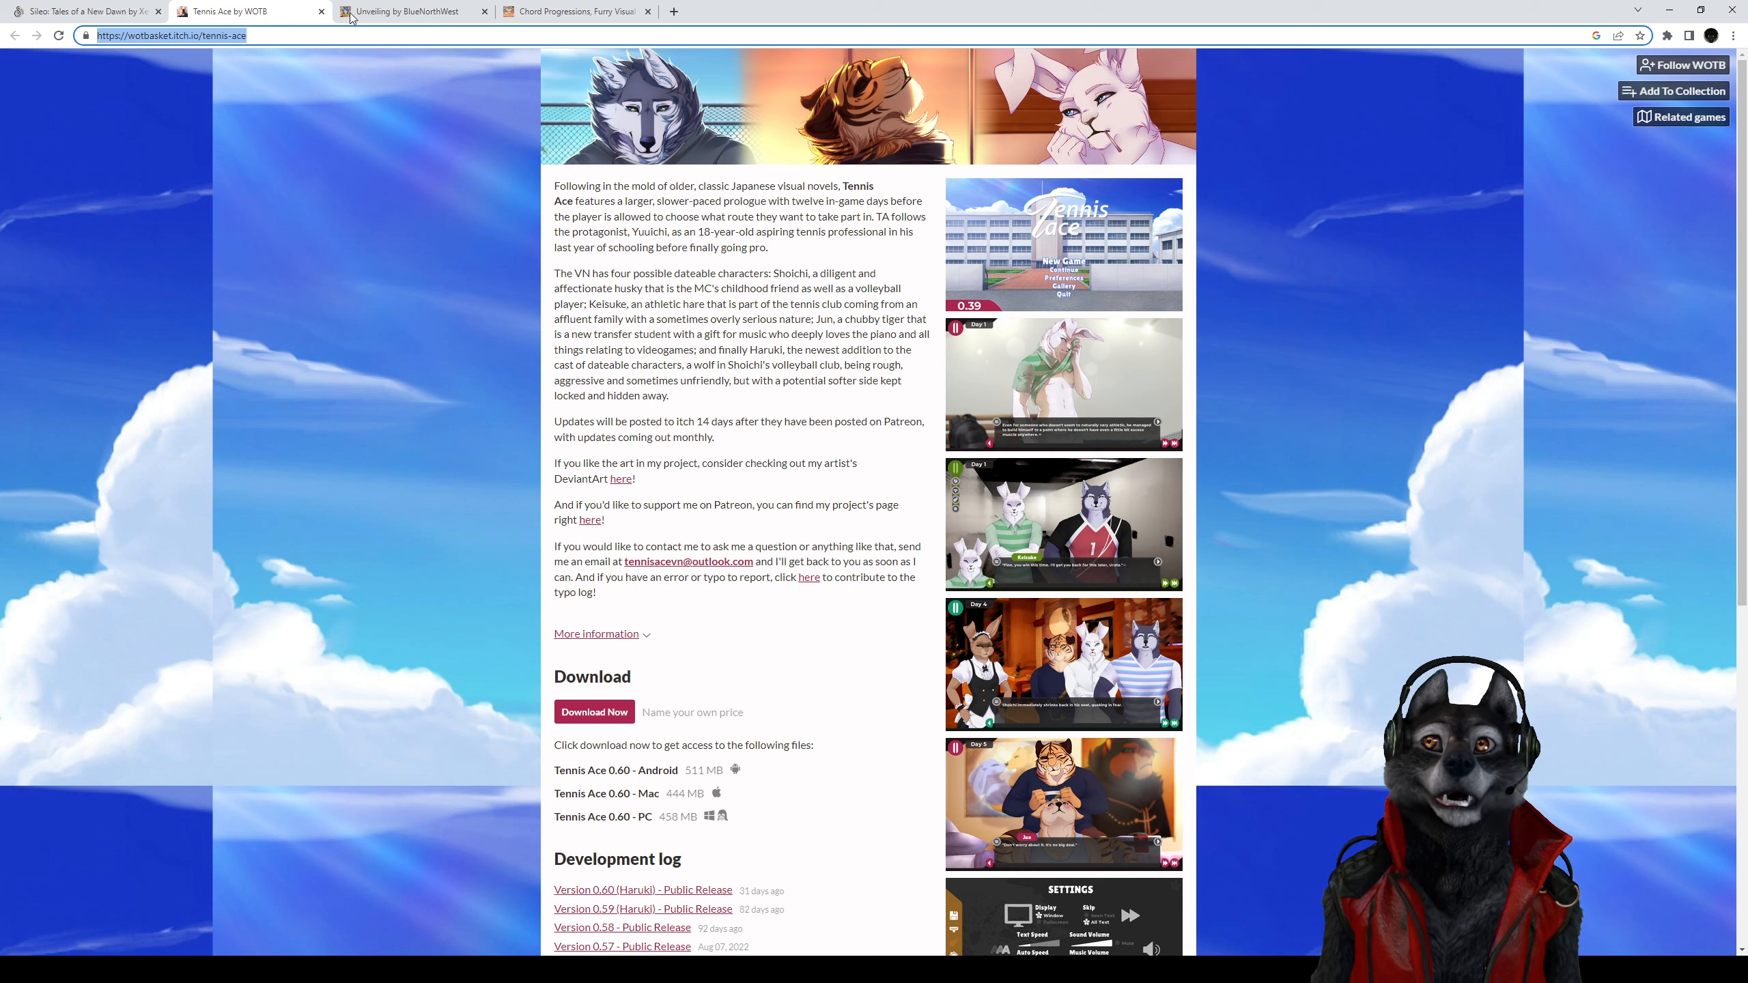
{"action": "left_click", "coordinate": [409, 11]}
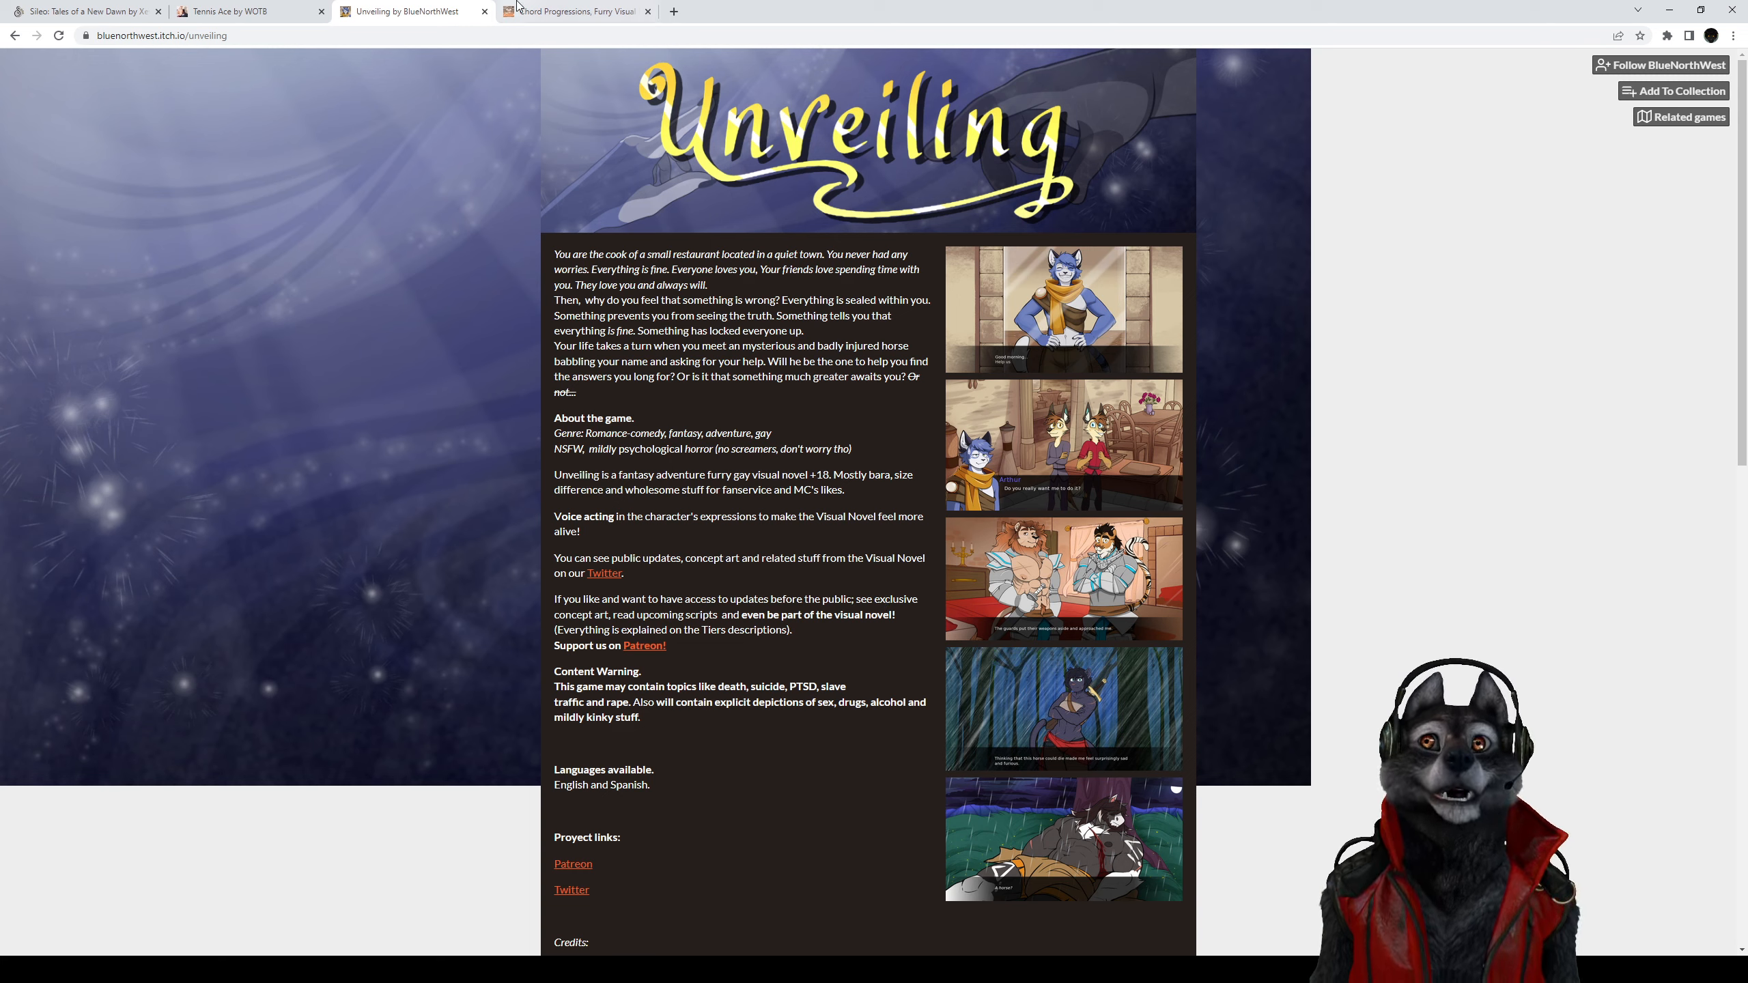
Switch to the Chord Progressions browser tab
{"action": "left_click", "coordinate": [574, 11]}
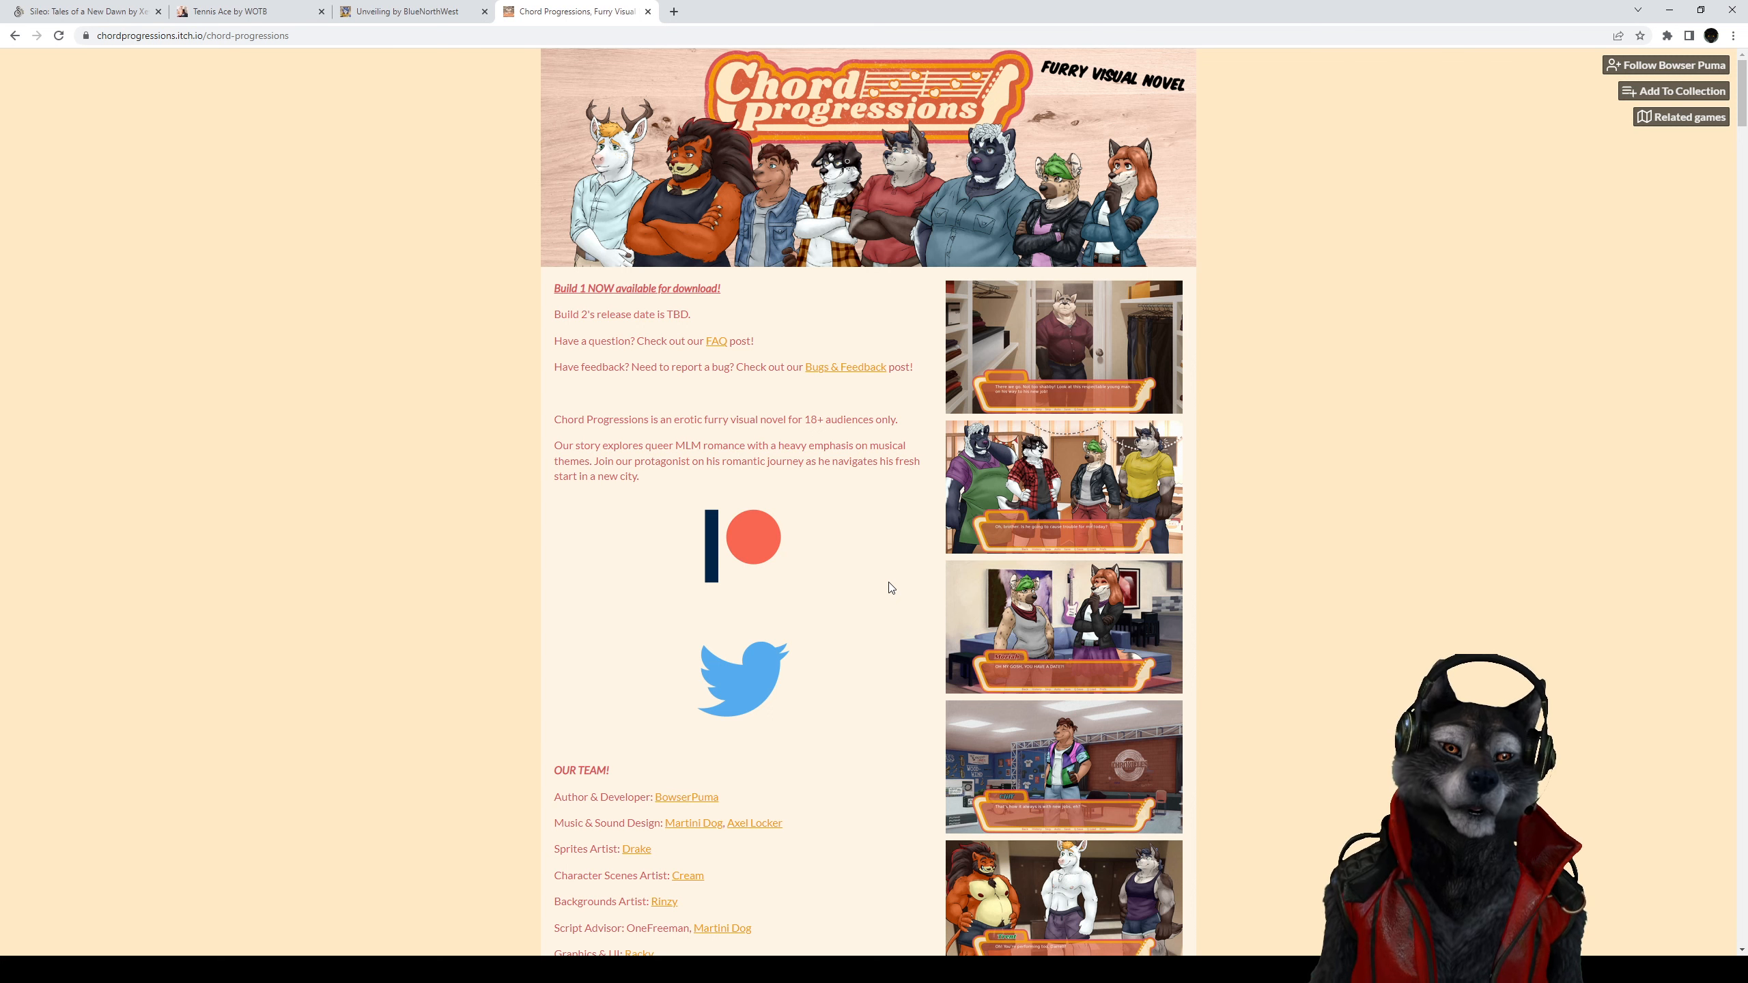
Skim the Chord Progressions page, then switch to the Sileo: Tales of a New Dawn tab
{"action": "scroll", "scroll_direction": "down", "scroll_amount": 3}
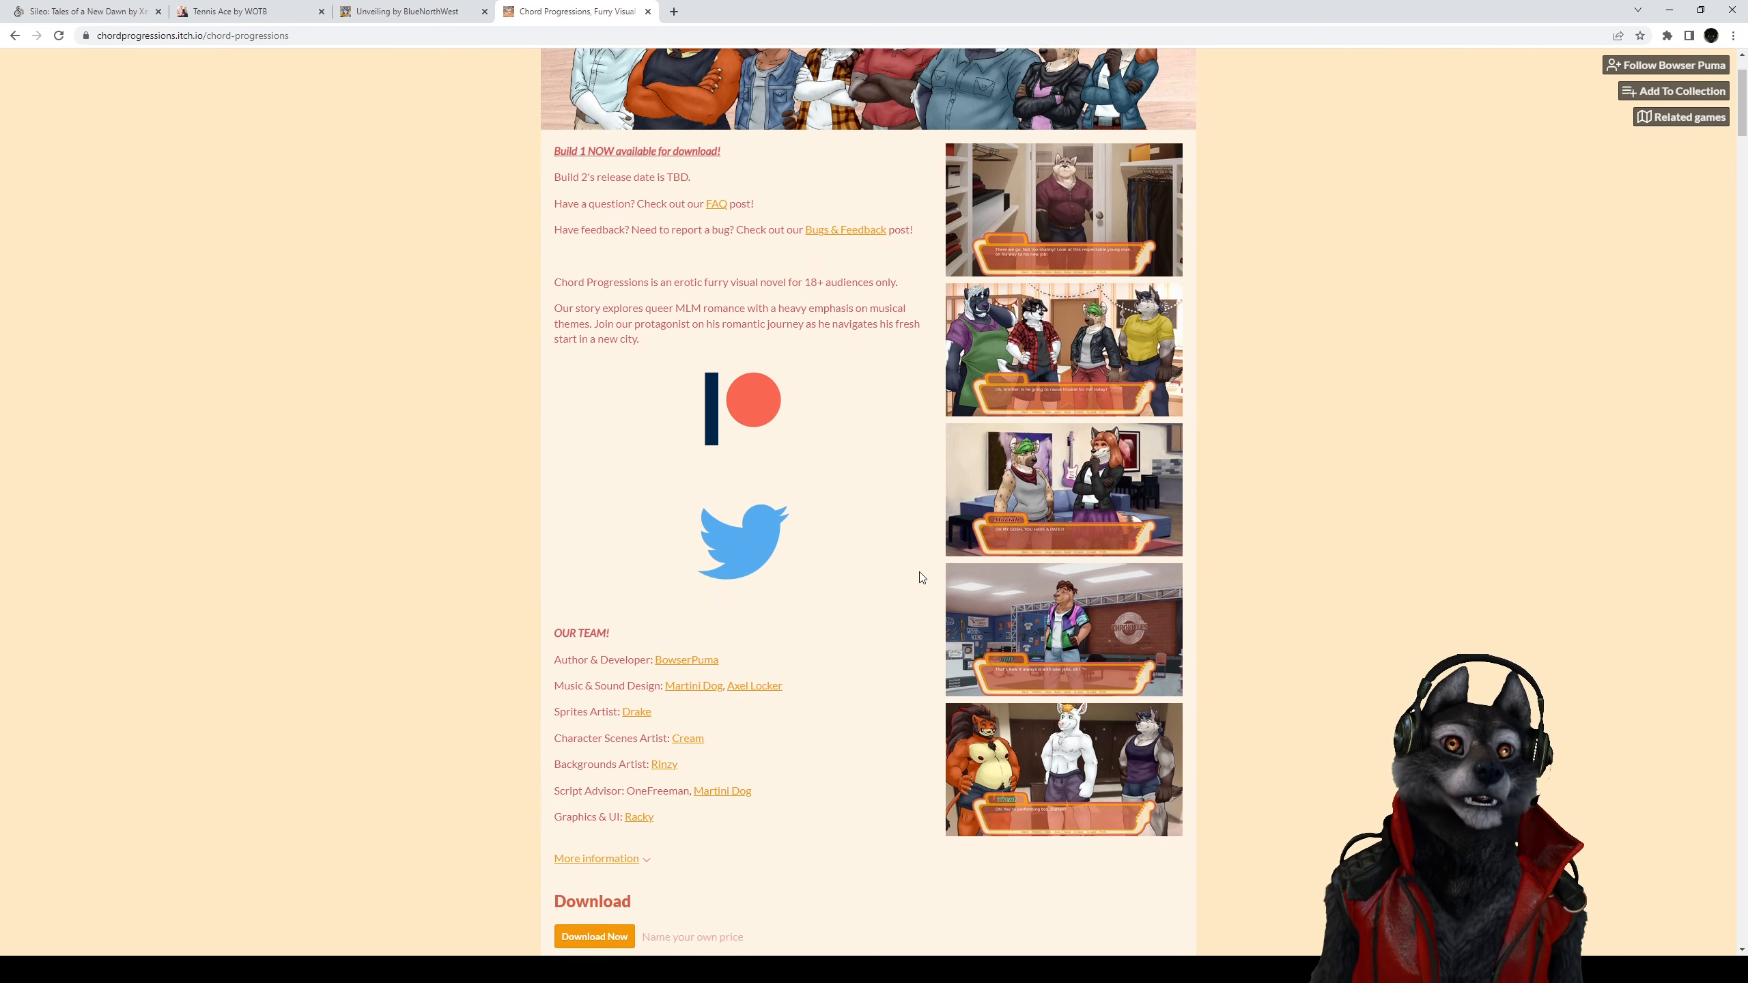
{"action": "scroll", "scroll_direction": "up", "scroll_amount": 3}
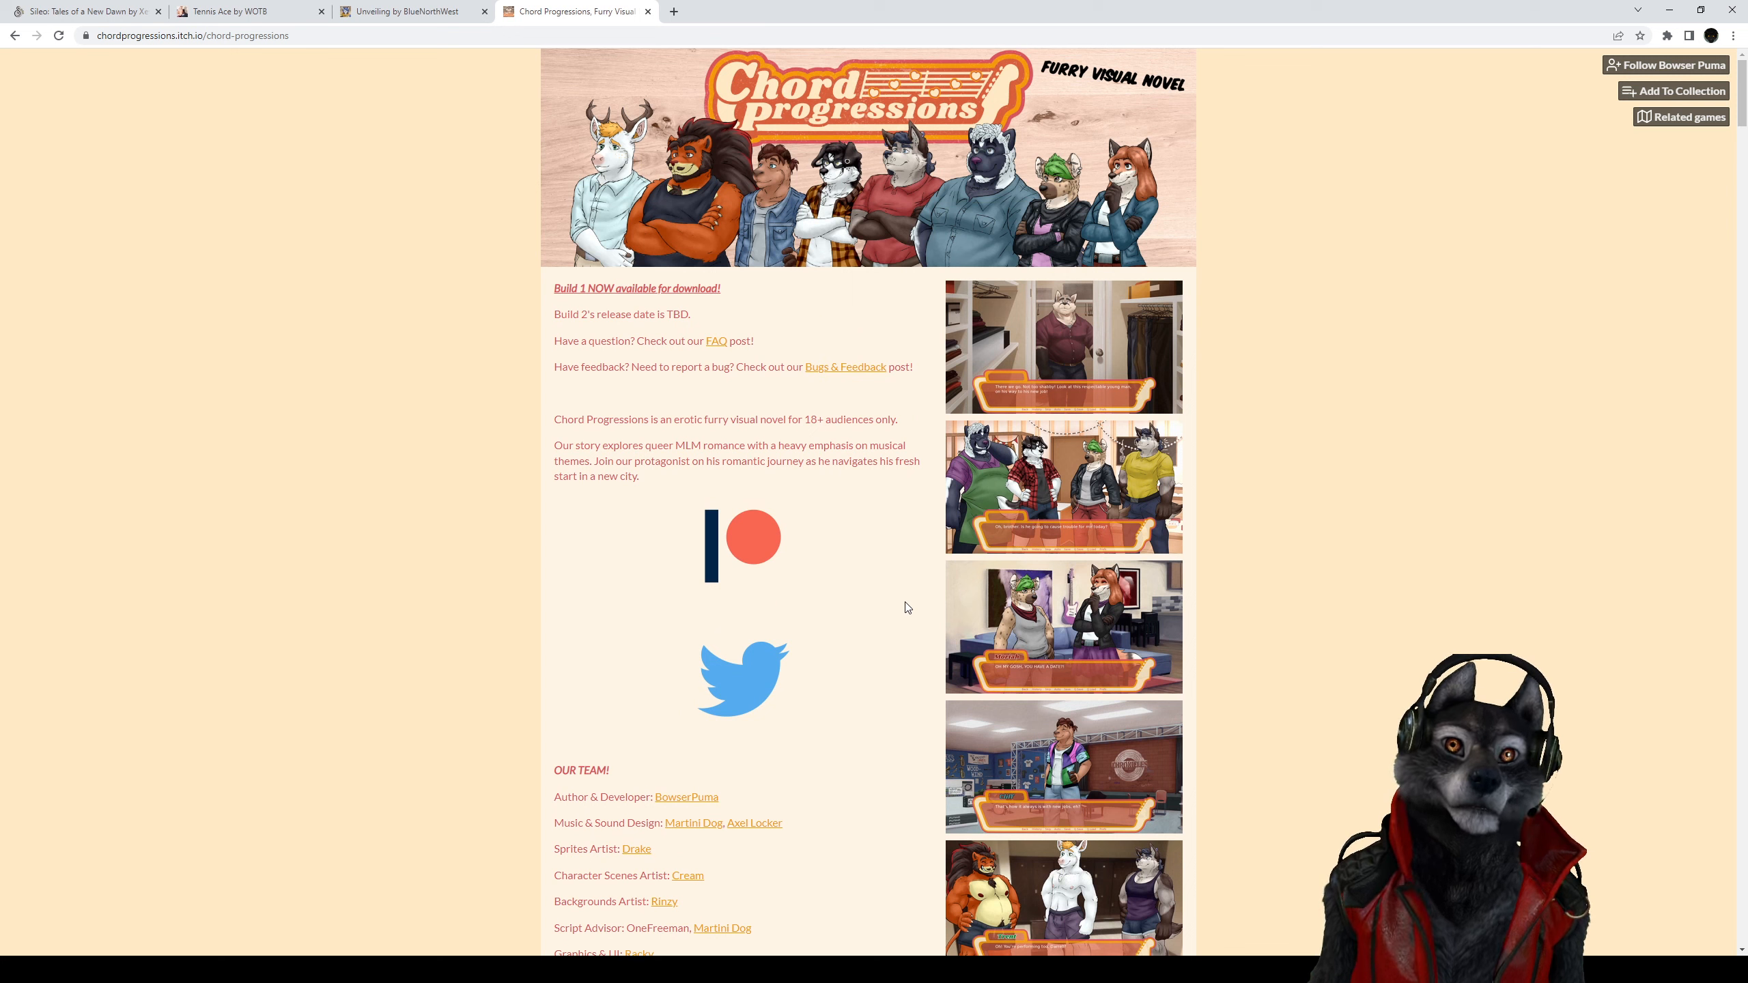
{"action": "left_click", "coordinate": [84, 11]}
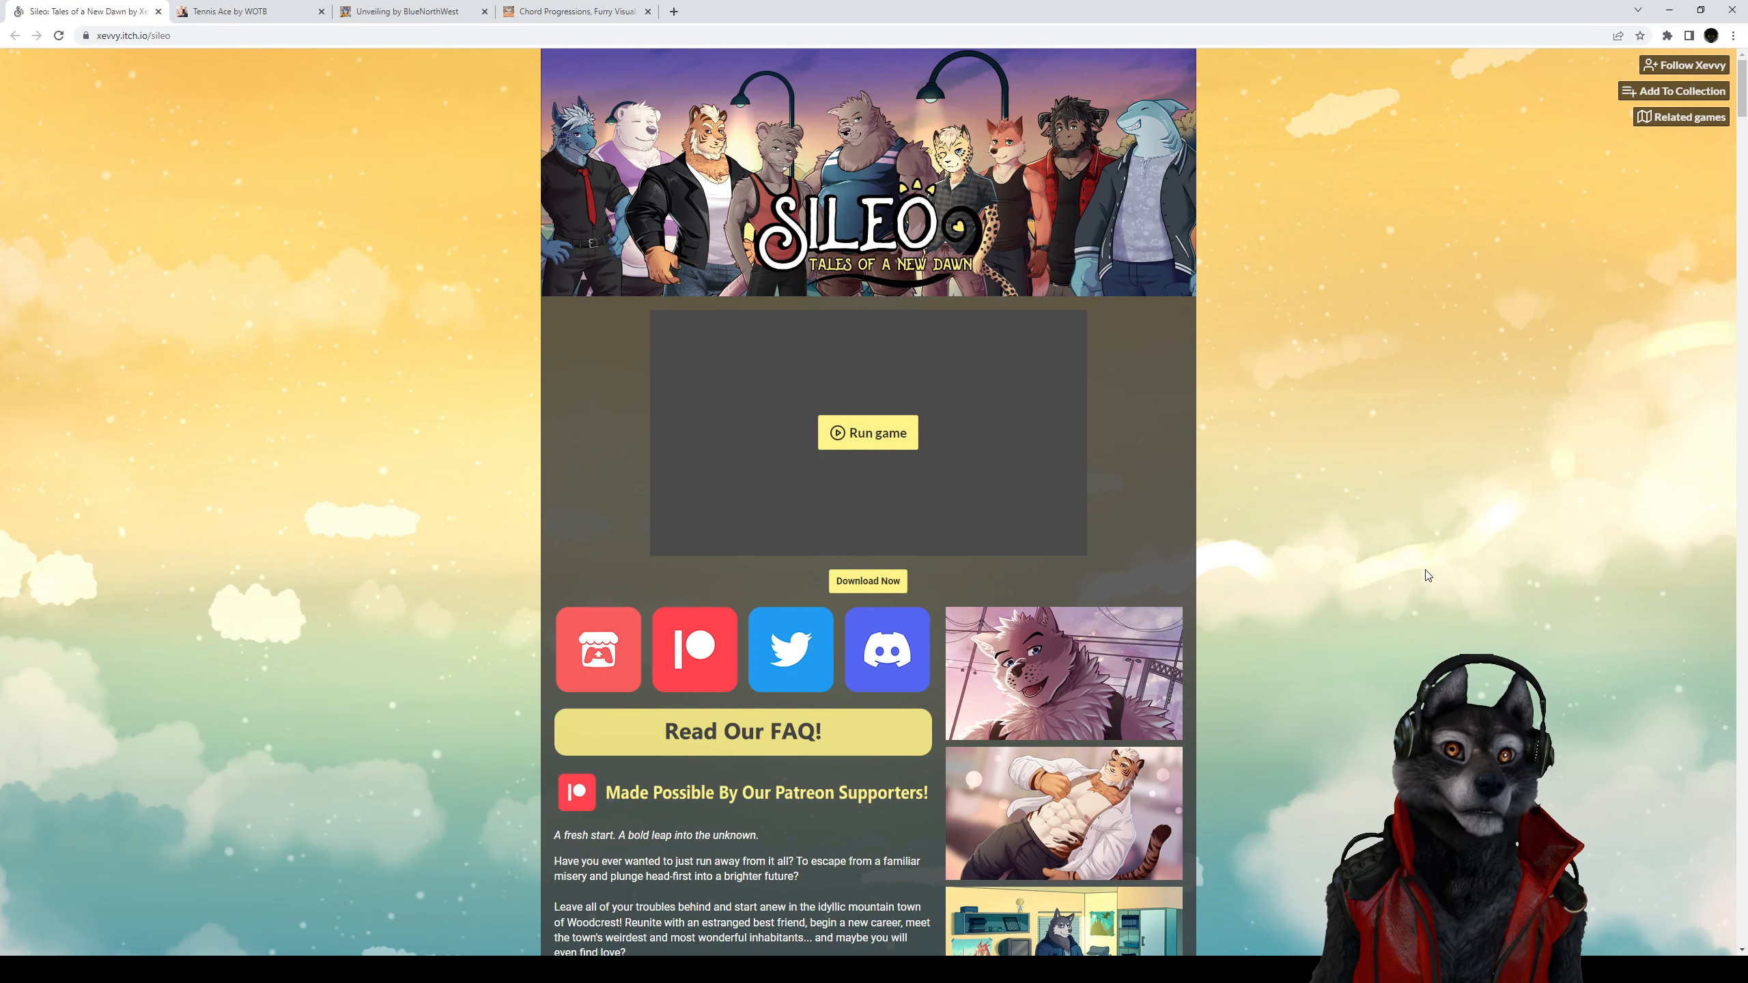
Scroll the Sileo page past team credits and translations down to the Windows/Linux, Mac and Android downloads
{"action": "scroll", "scroll_direction": "down", "scroll_amount": 3}
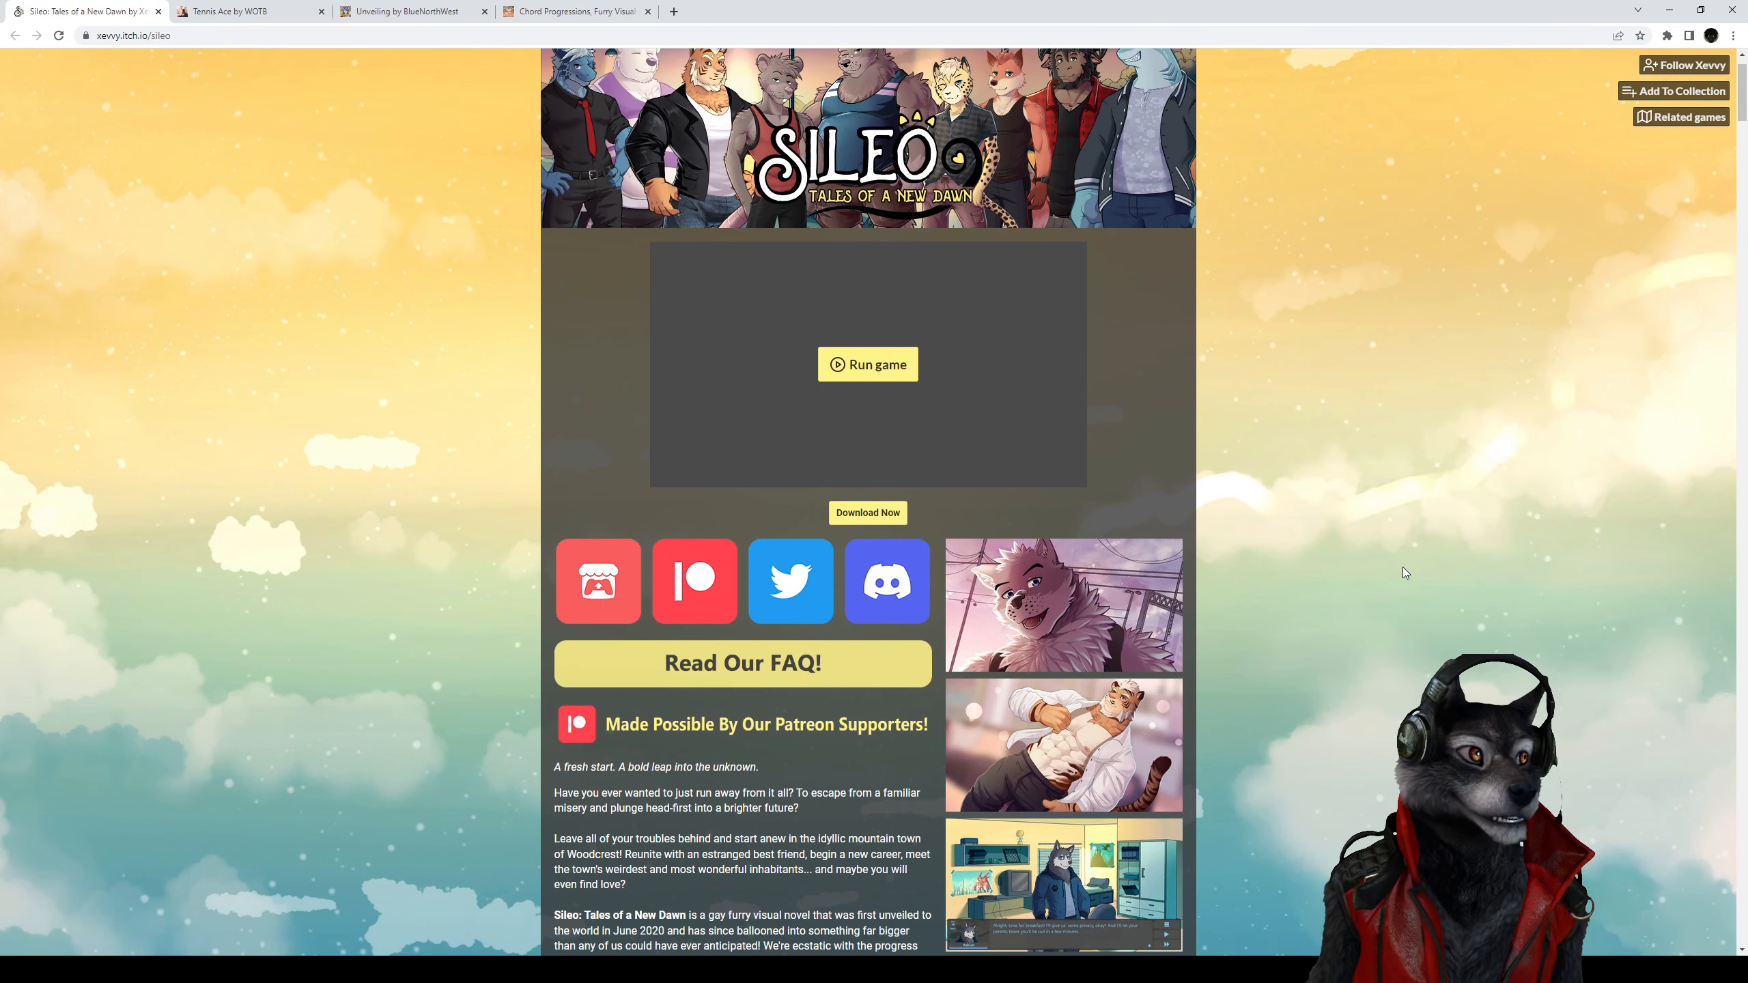
{"action": "scroll", "scroll_direction": "down", "scroll_amount": 3}
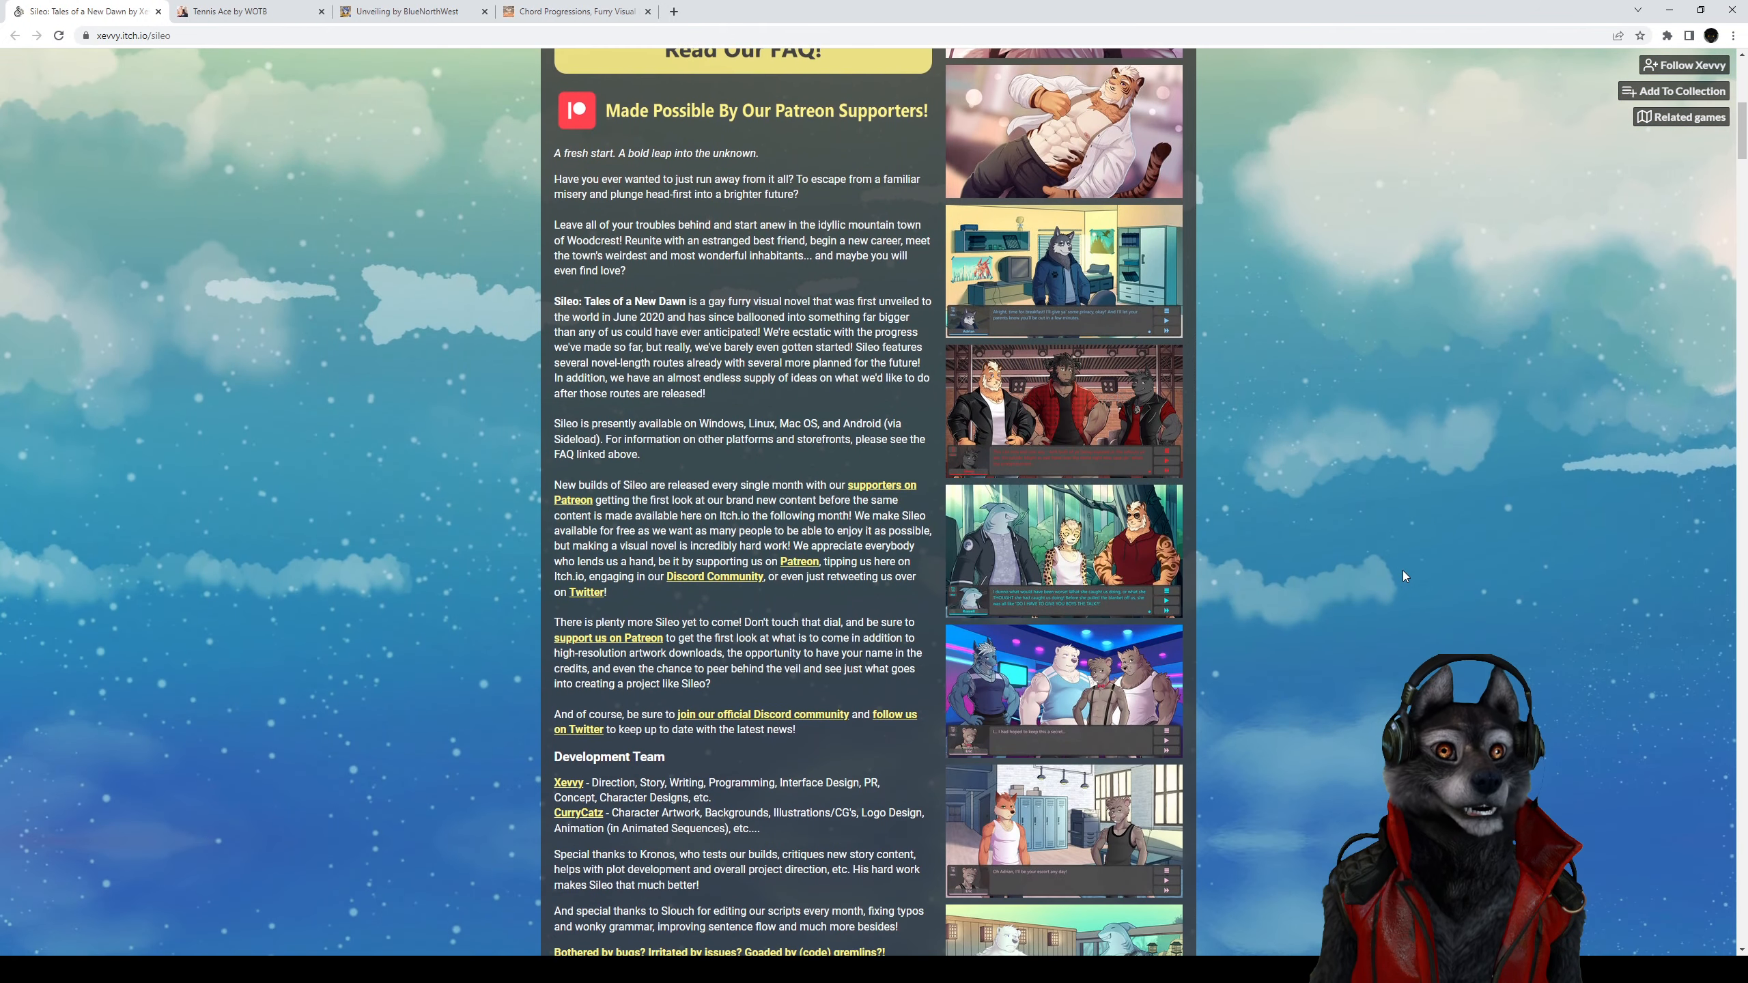
{"action": "scroll", "scroll_direction": "down", "scroll_amount": 3}
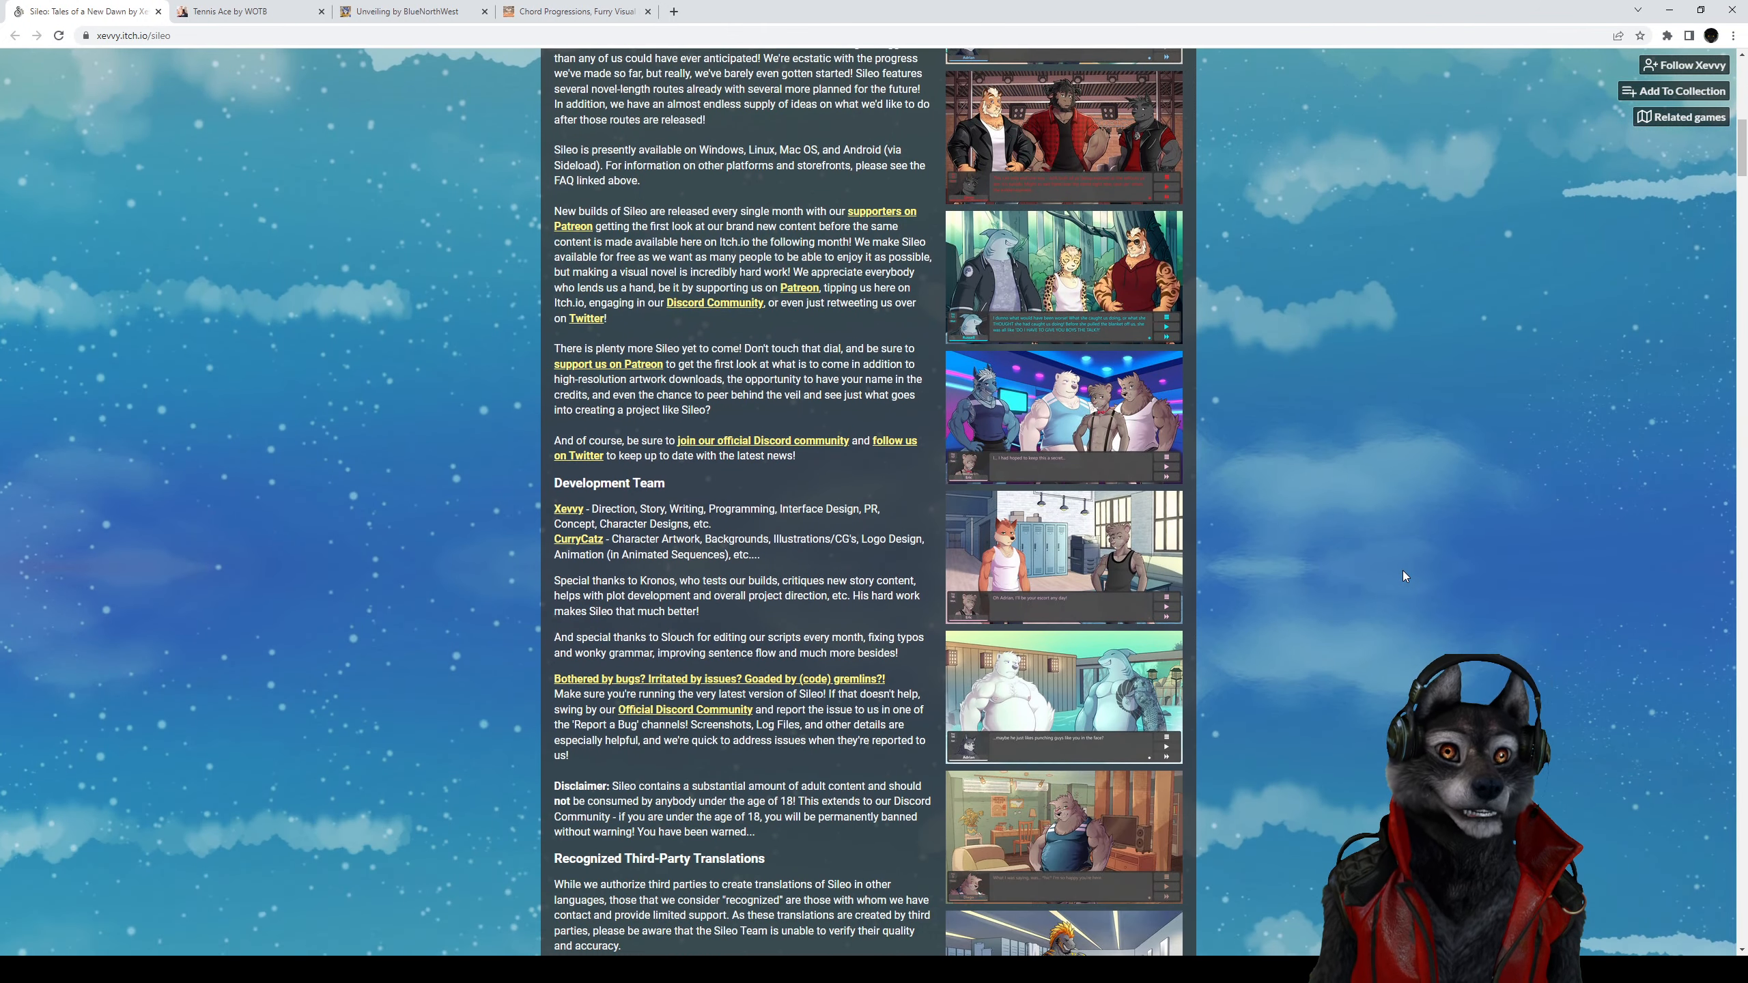
{"action": "scroll", "scroll_direction": "down", "scroll_amount": 3}
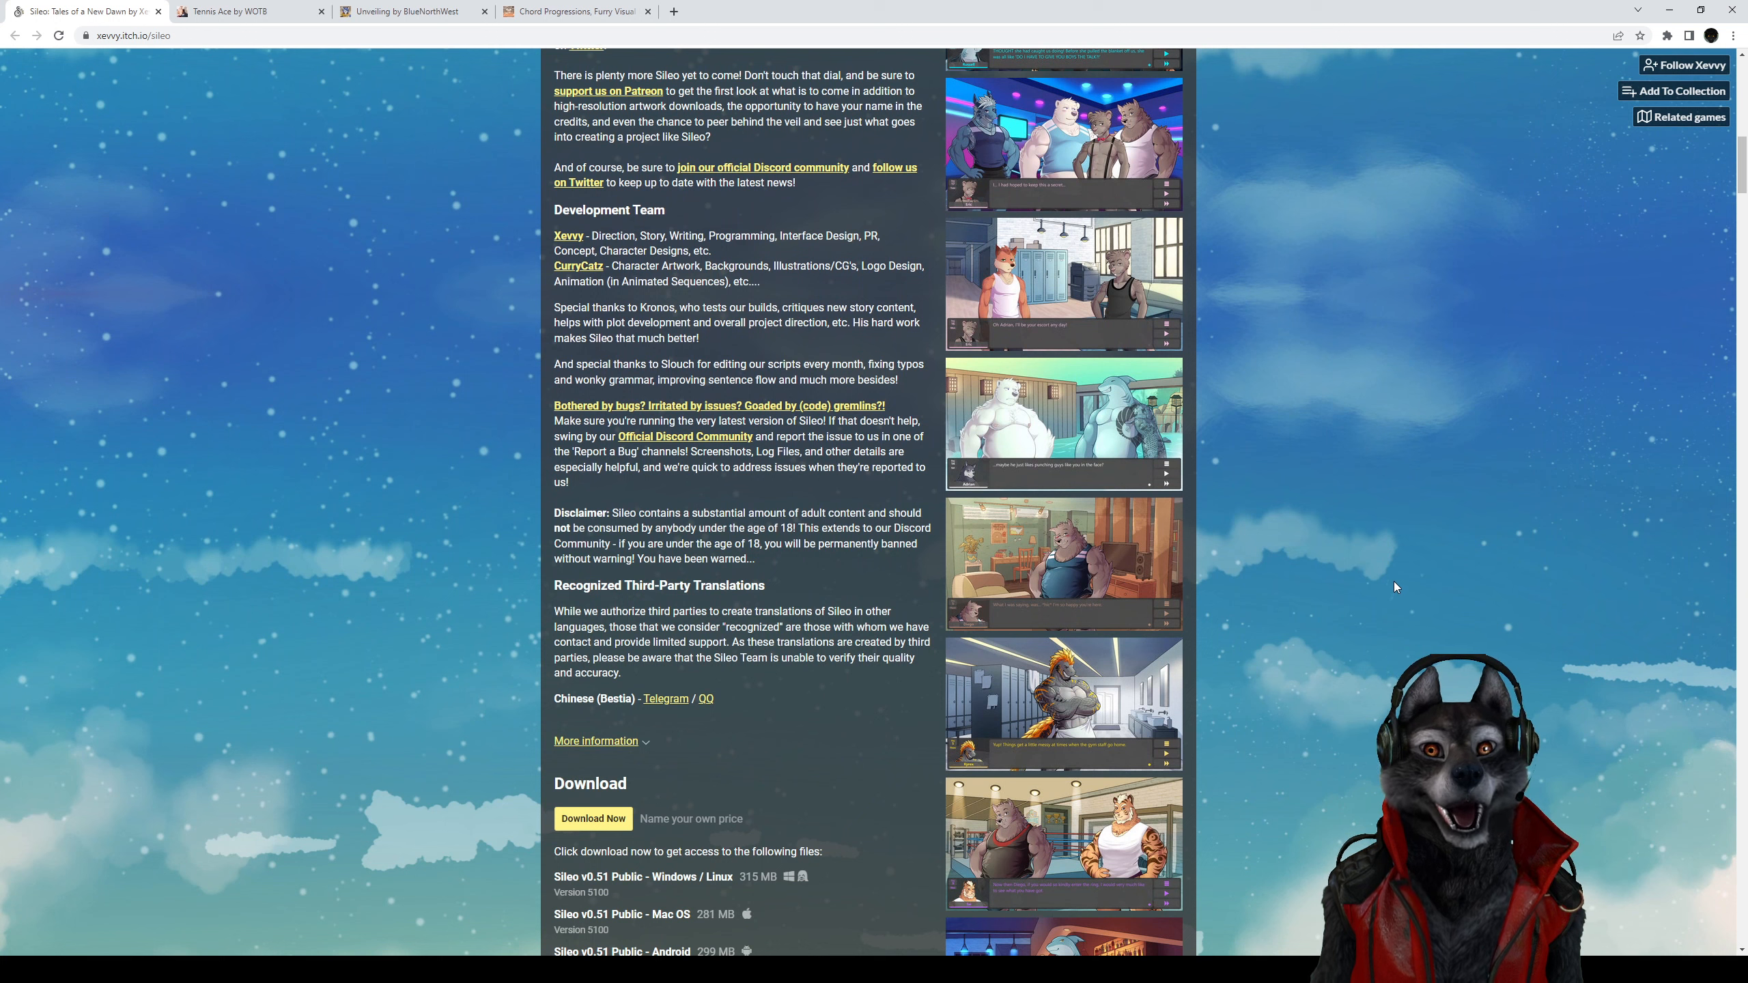